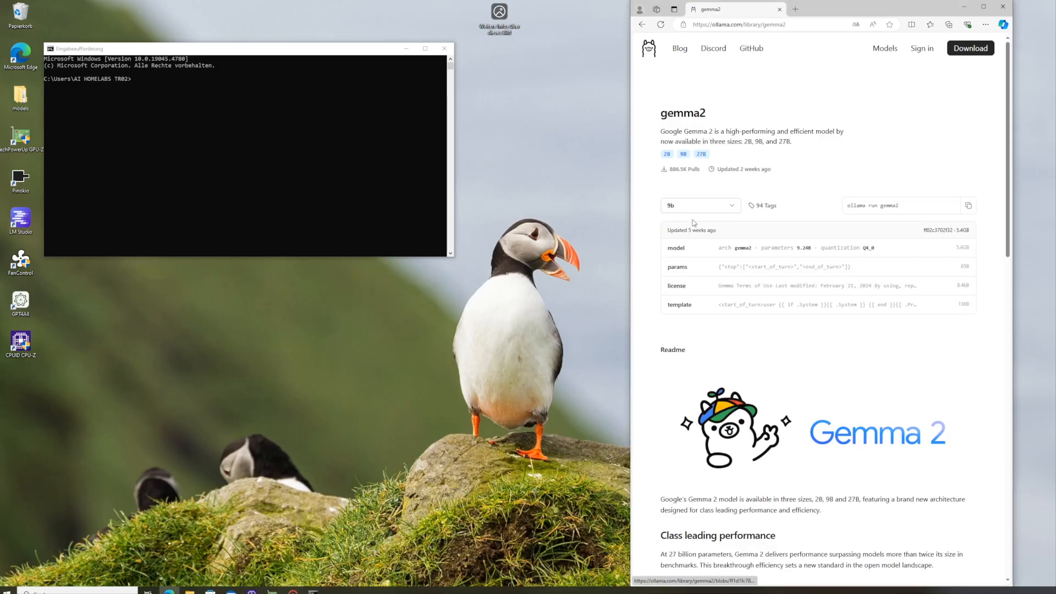
# Step: Select the 9b-instruct-fp16 variant from the gemma2 tag list
pyautogui.click(700, 205)
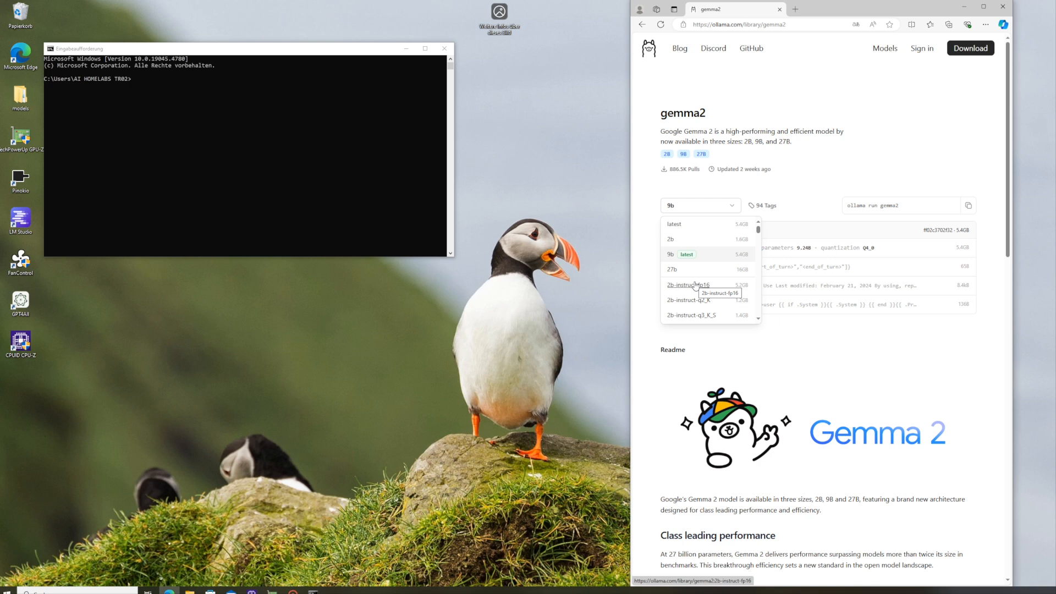
pyautogui.scroll(-3)
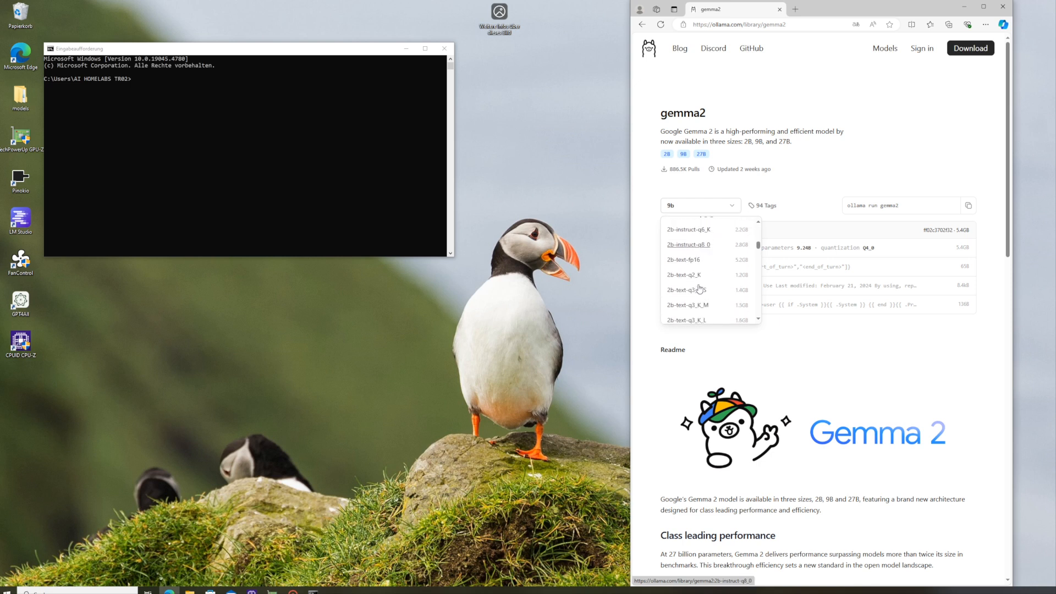
pyautogui.scroll(-3)
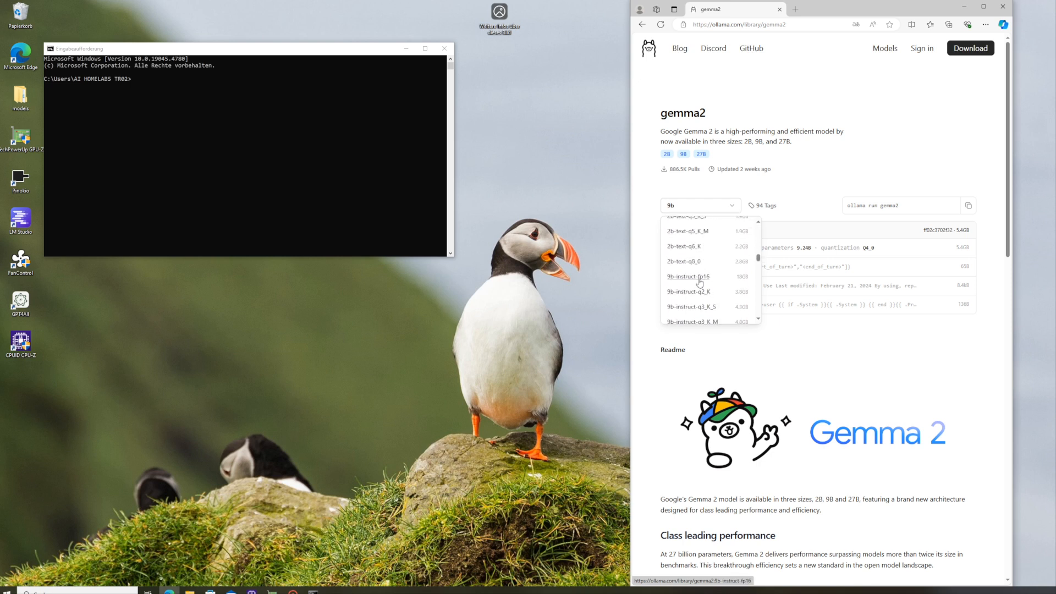
pyautogui.click(687, 276)
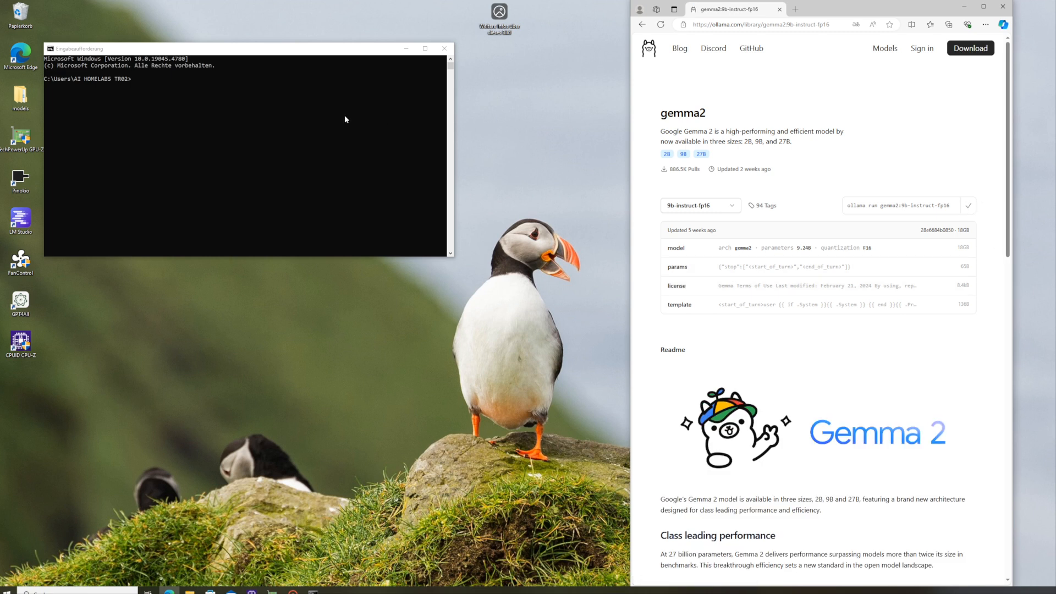
pyautogui.press('Win+v')
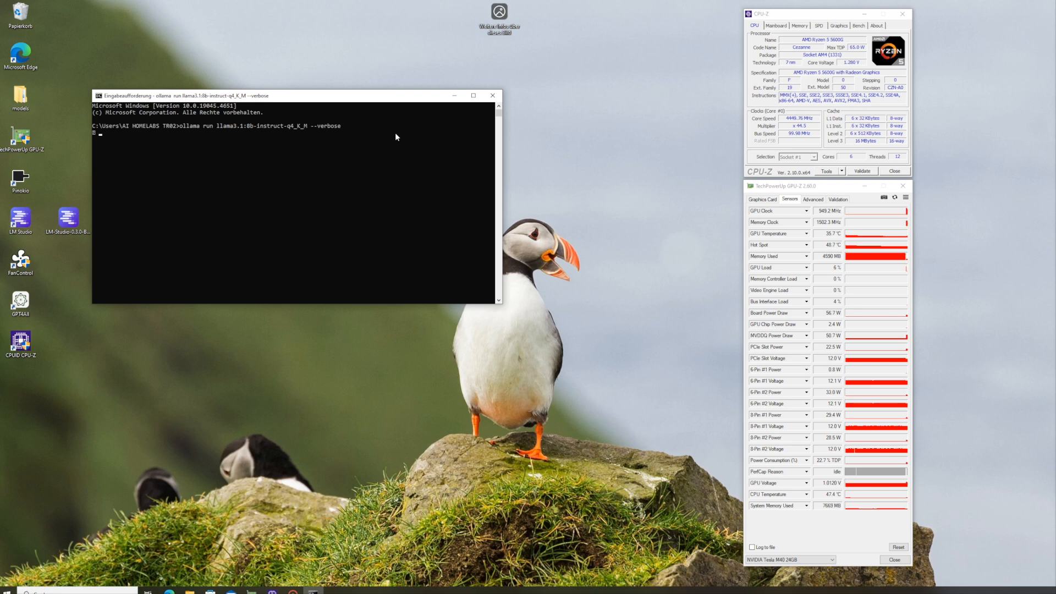
# Step: Start typing the question 'Who is A' at the Llama 3.1 chat prompt
pyautogui.write('Who is A')
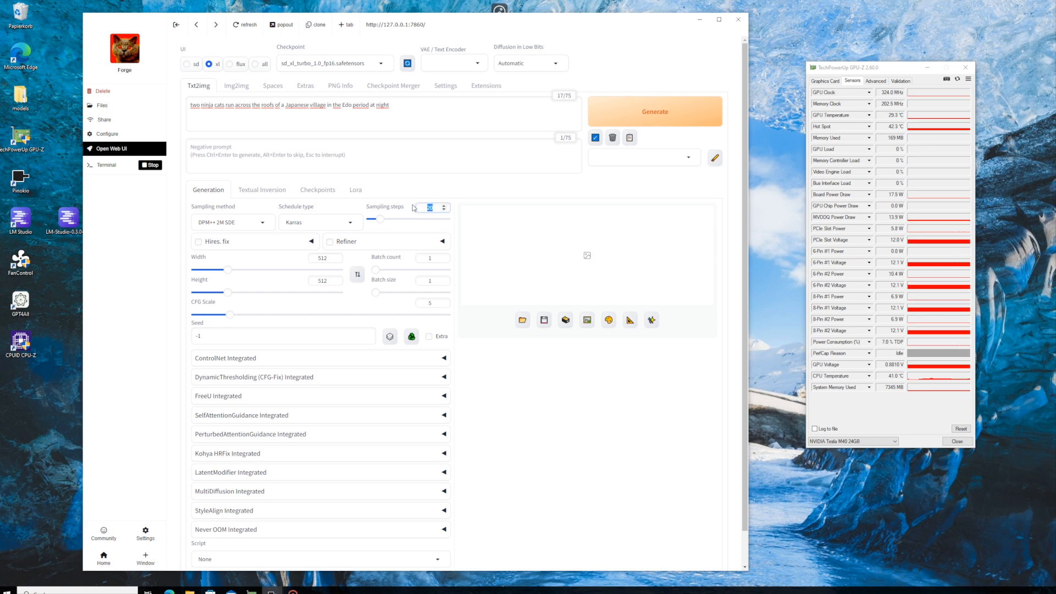
# Step: Drag the Sampling steps slider up to 60
pyautogui.moveTo(374, 218); pyautogui.dragTo(391, 218)
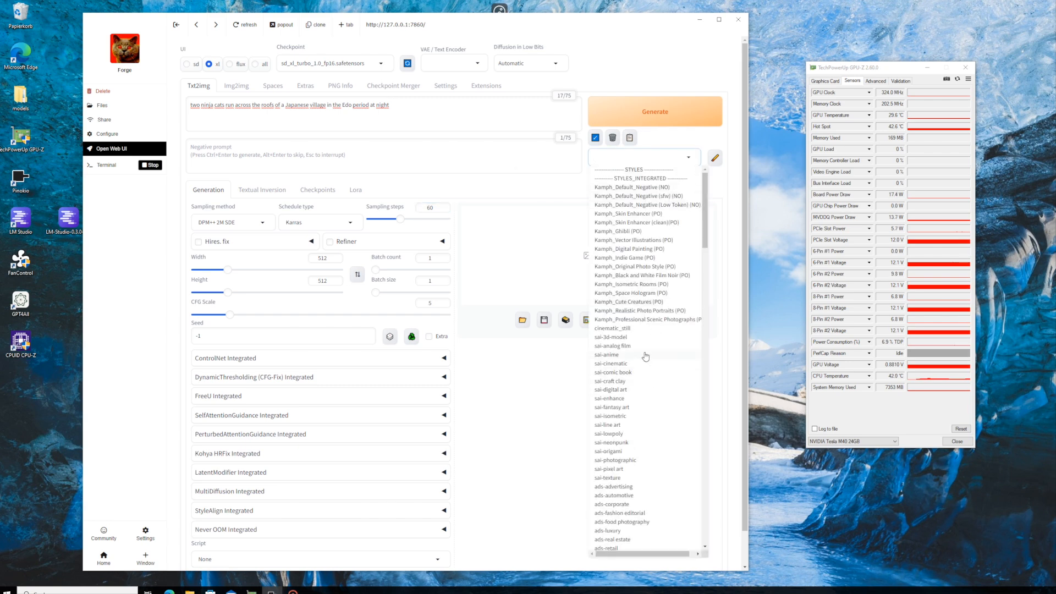
# Step: Choose the sai-anime preset from the Styles list
pyautogui.click(607, 354)
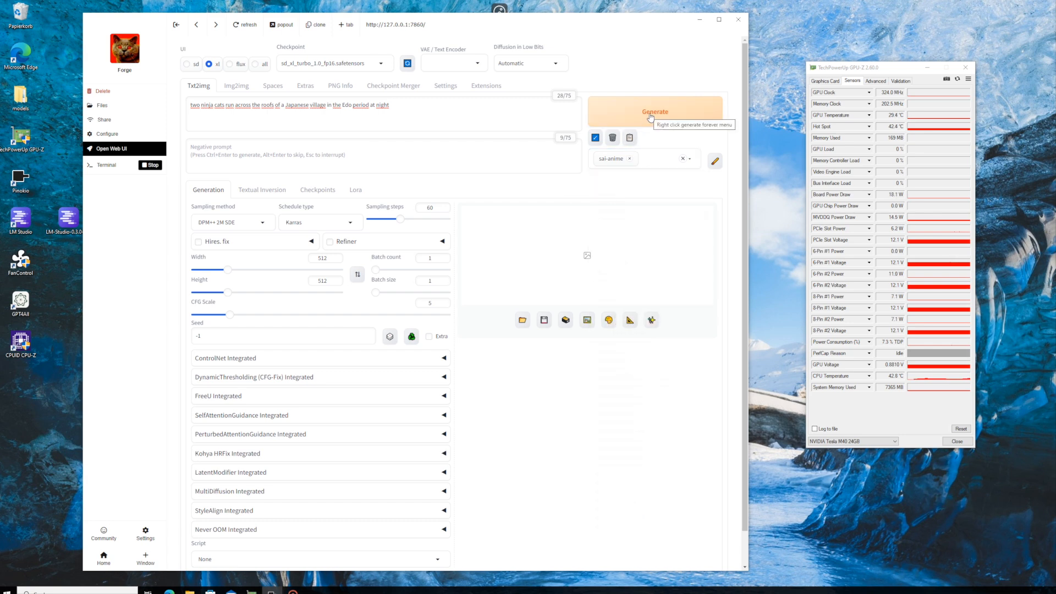
# Step: Generate the SDXL Turbo ninja-cats image and enlarge the moonlit rooftop result
pyautogui.click(654, 111)
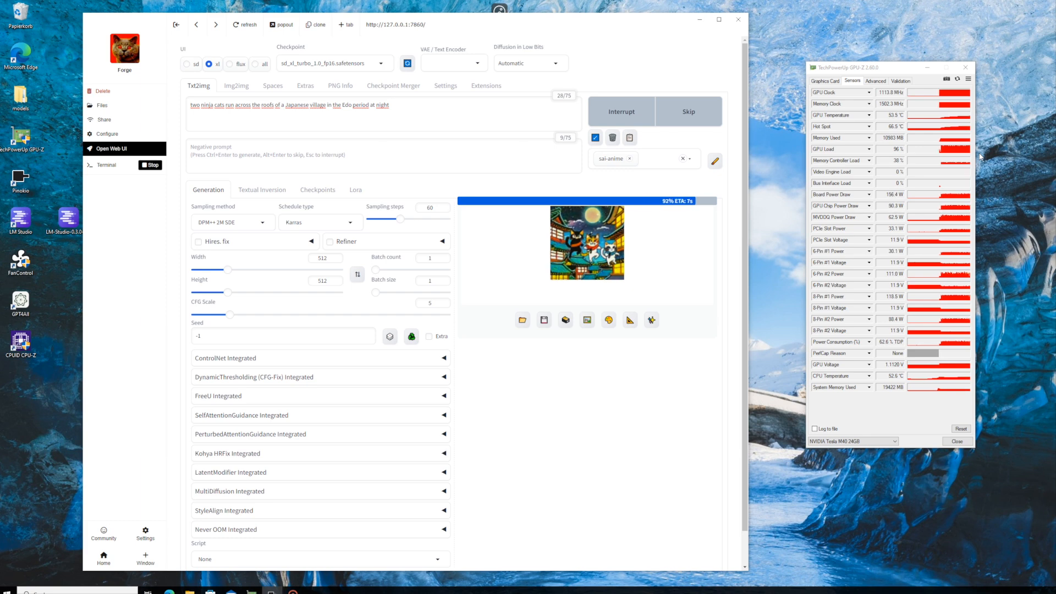
pyautogui.click(585, 243)
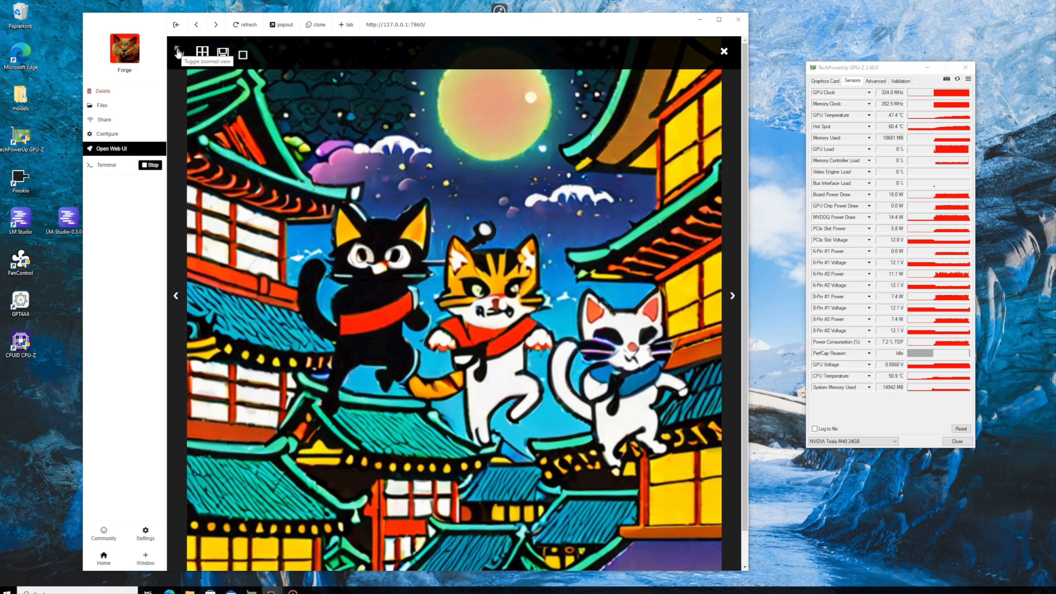
pyautogui.click(177, 53)
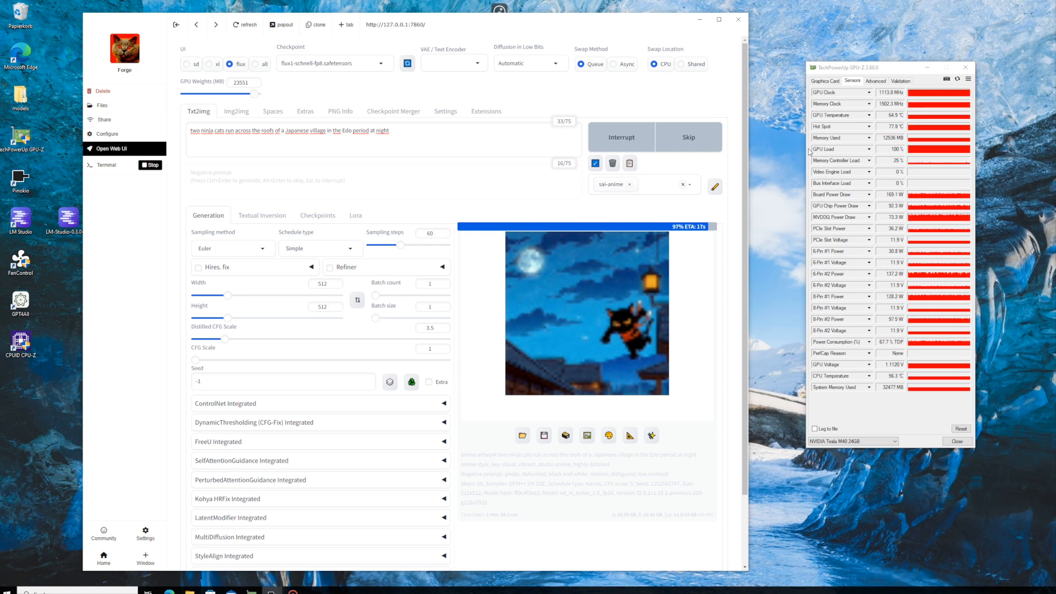
# Step: Enlarge the finished Flux Schnell image of the black cat leaping past a lantern
pyautogui.click(586, 314)
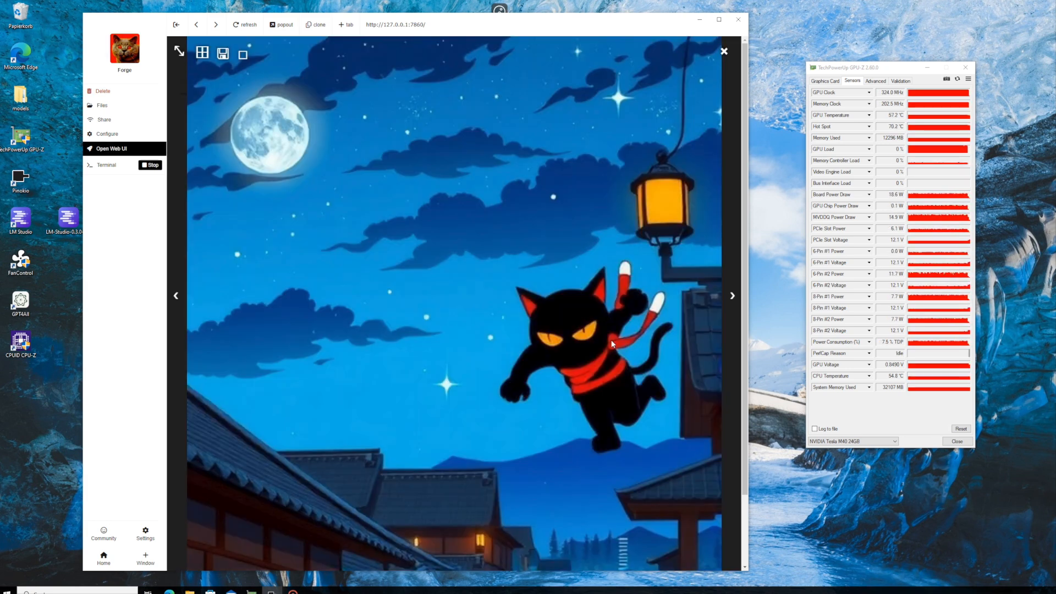